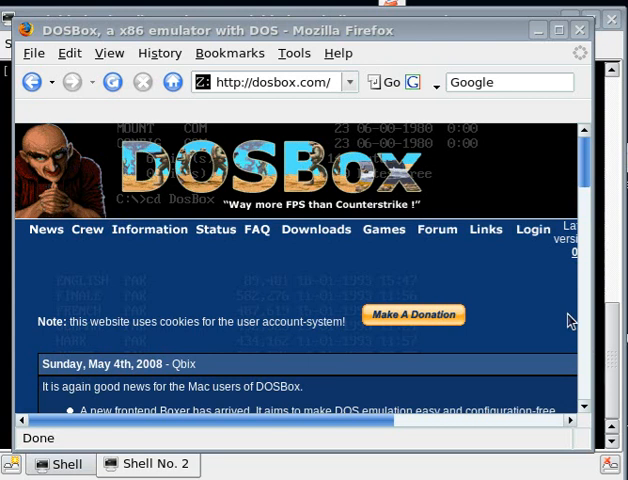
{"action": "mouse_move", "coordinate": [512, 292]}
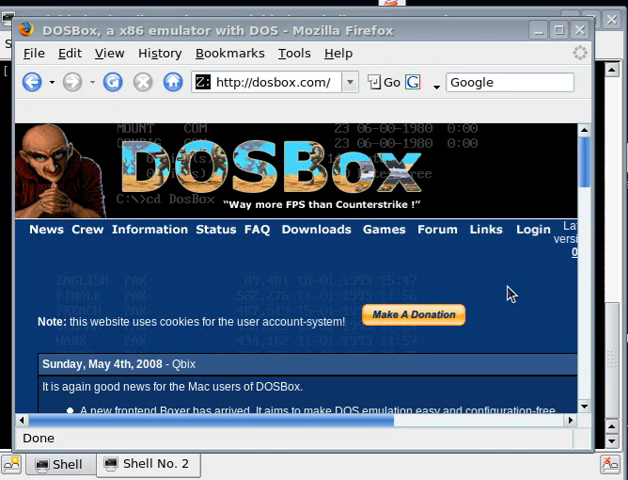
- Bring the 'Shell No. 2' Konsole window to the front from the taskbar
{"action": "left_click", "coordinate": [148, 464]}
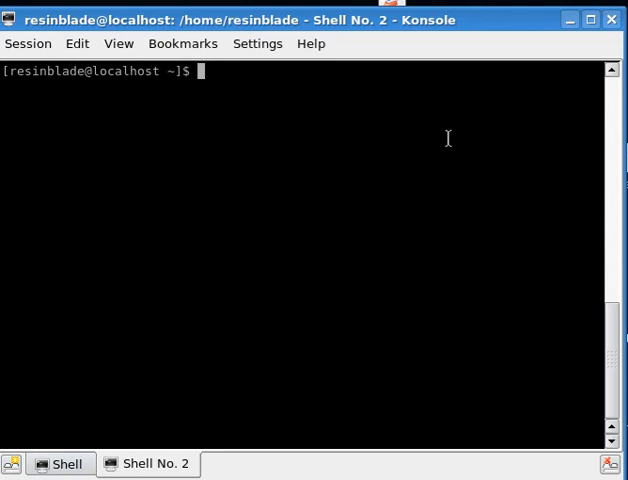
- Launch DOSBox by running the dosbox command at the shell prompt
{"action": "type", "text": "dosbox"}
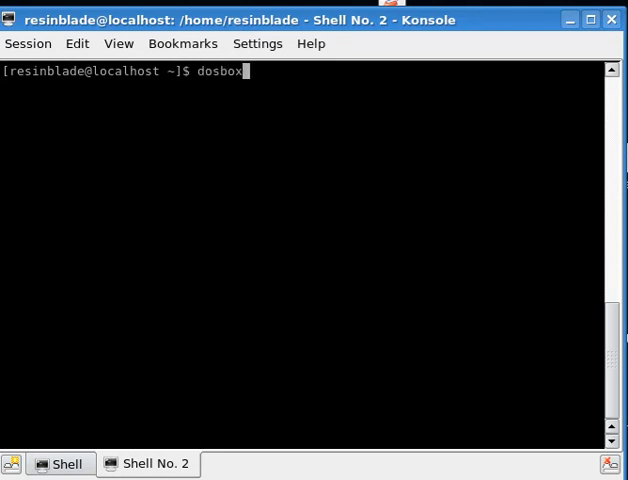
{"action": "key", "text": "Return"}
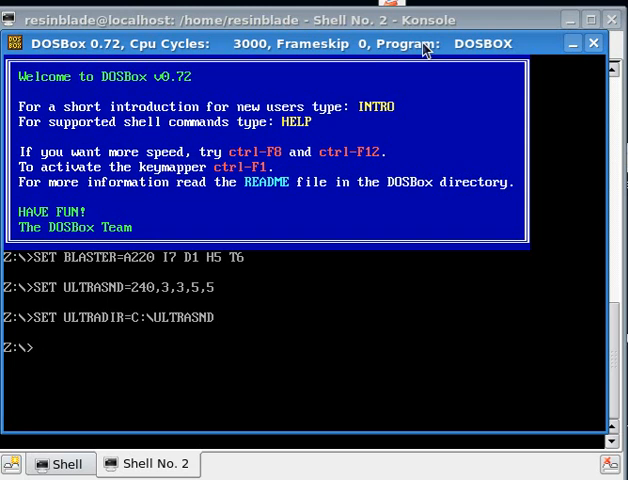
{"action": "mouse_move", "coordinate": [360, 168]}
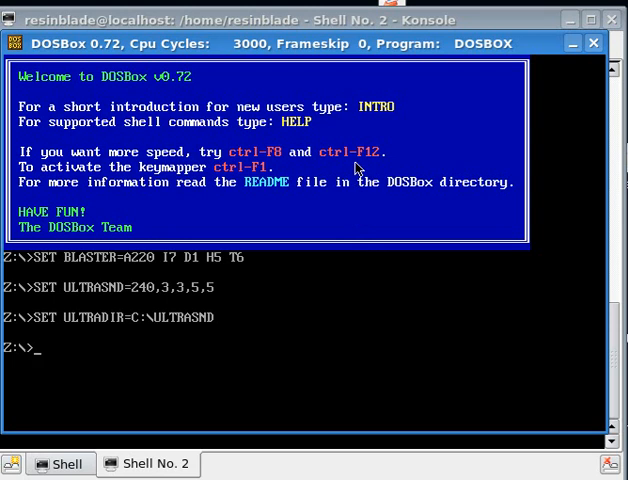
{"action": "mouse_move", "coordinate": [268, 92]}
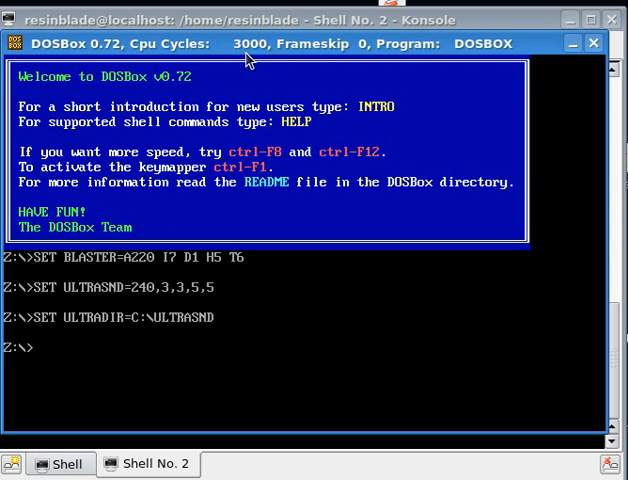
- Mount /home/resinblade/support/dosbox_mount as drive C after a first attempt to switch to C:
{"action": "type", "text": "c"}
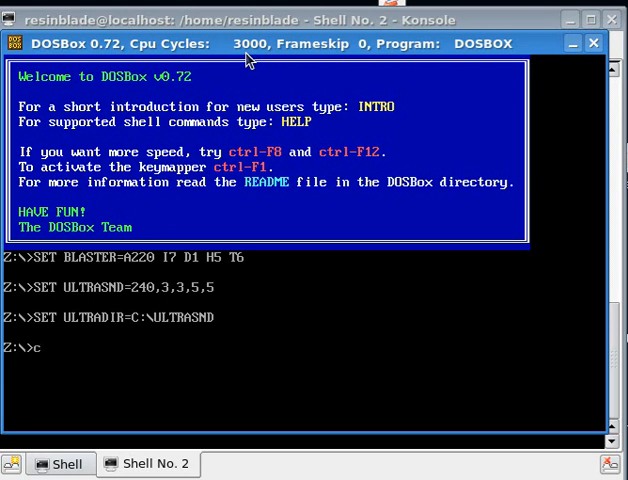
{"action": "type", "text": ":"}
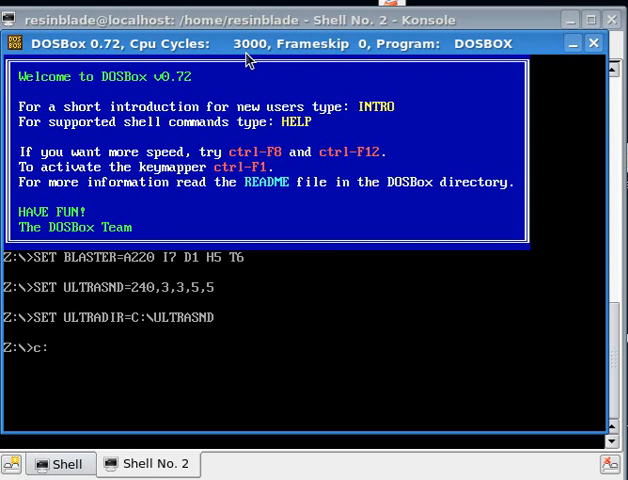
{"action": "key", "text": "Return"}
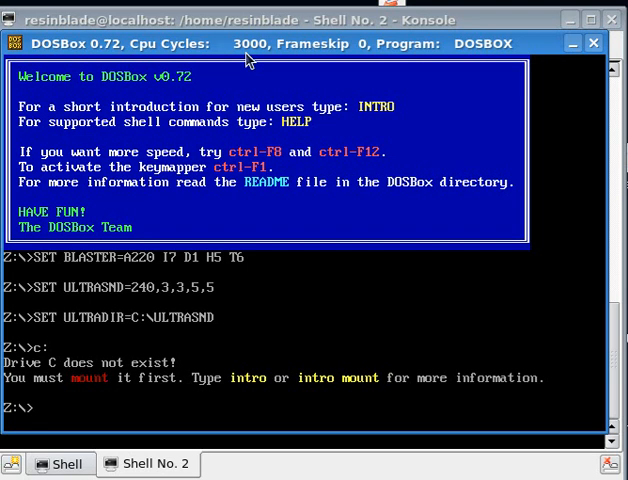
{"action": "type", "text": "mount"}
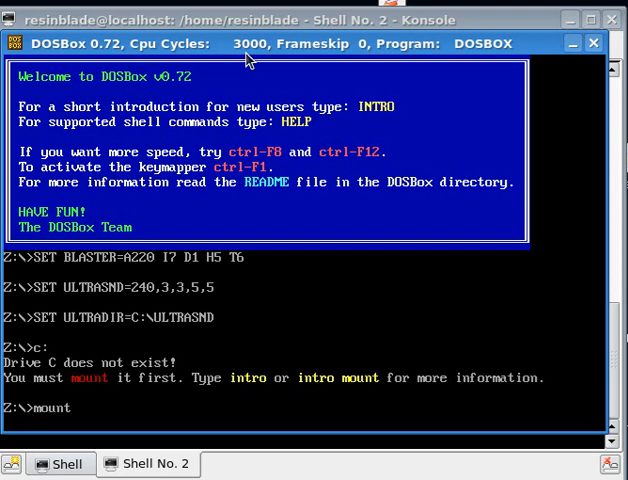
{"action": "type", "text": "c /home/resi"}
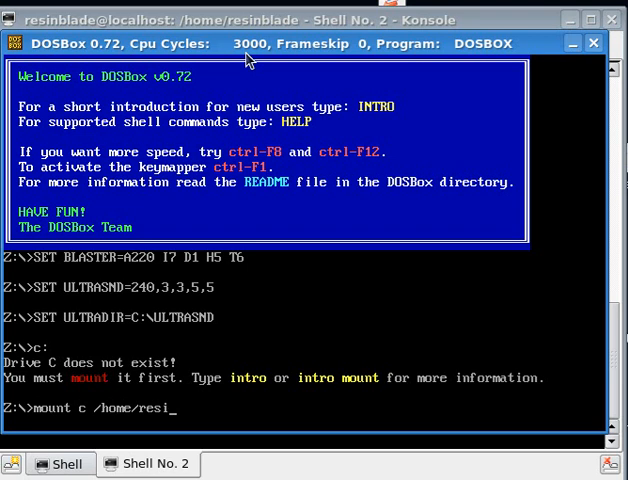
{"action": "type", "text": "nblade/sup"}
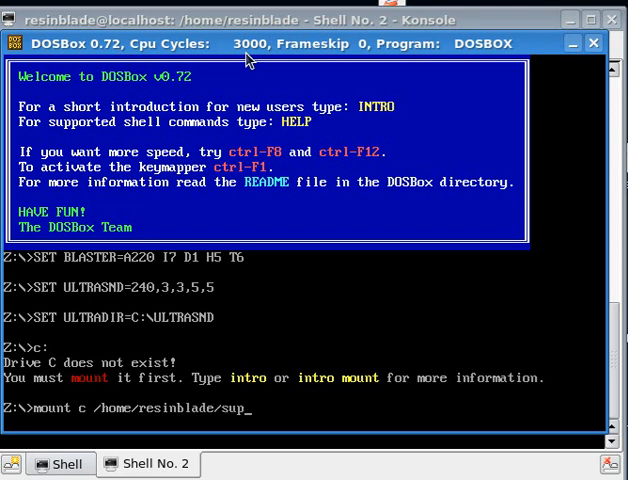
{"action": "type", "text": "port/dosb"}
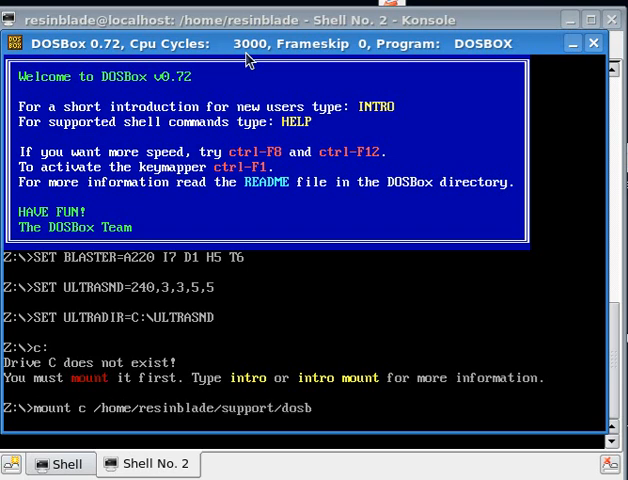
{"action": "key", "text": "Return"}
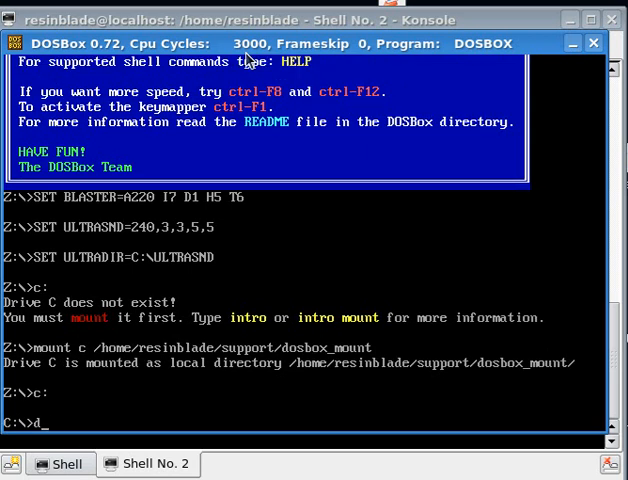
- List drive C's contents with dir /w and start the EDIT text editor
{"action": "type", "text": "ir /w"}
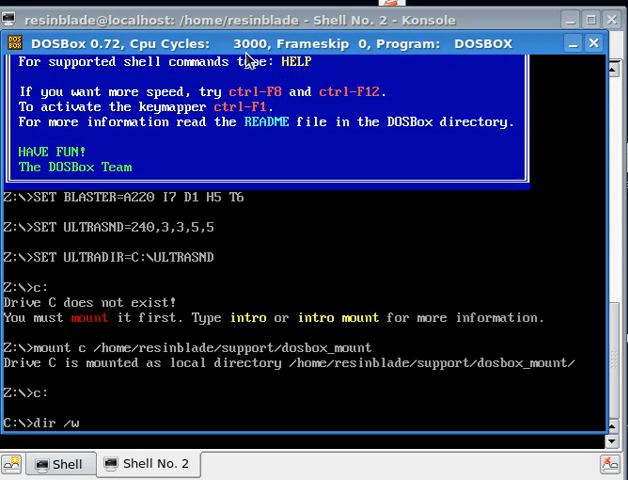
{"action": "key", "text": "Return"}
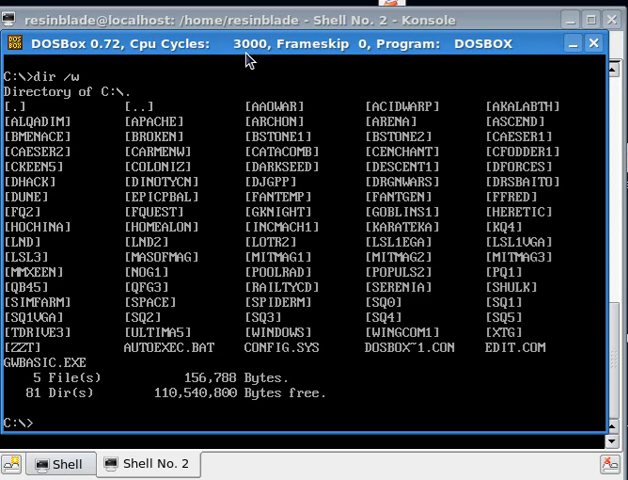
{"action": "type", "text": "edi"}
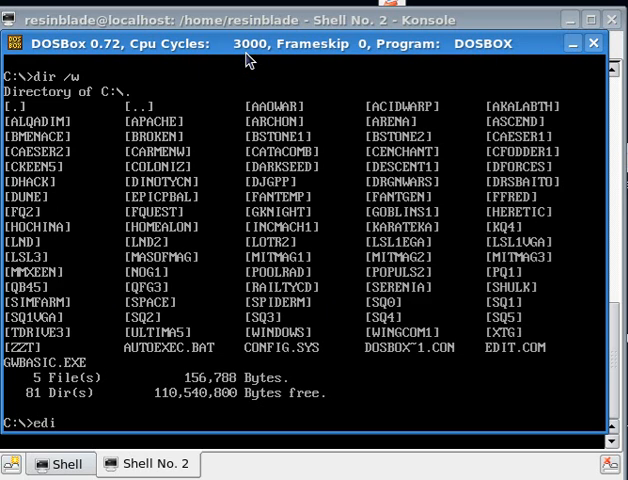
{"action": "key", "text": "Return"}
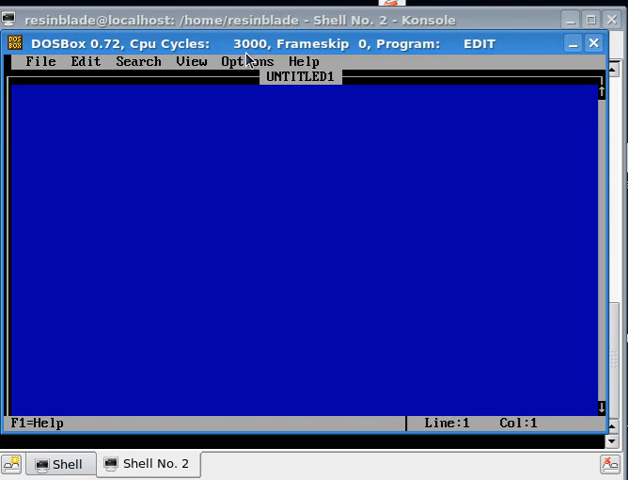
{"action": "mouse_move", "coordinate": [50, 126]}
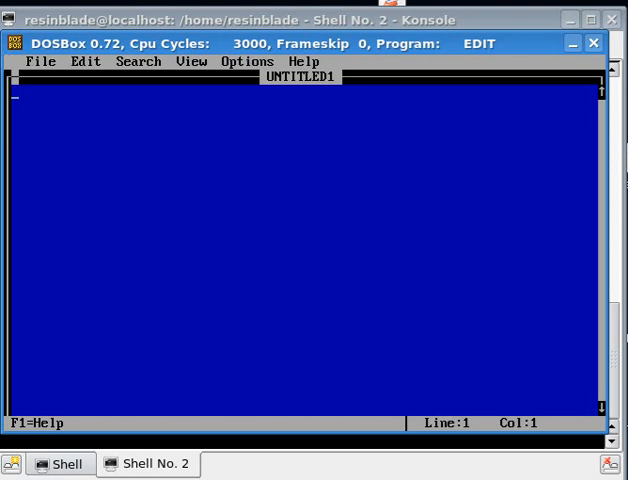
- Exit EDIT through its File menu to return to the C:\ prompt
{"action": "left_click", "coordinate": [40, 60]}
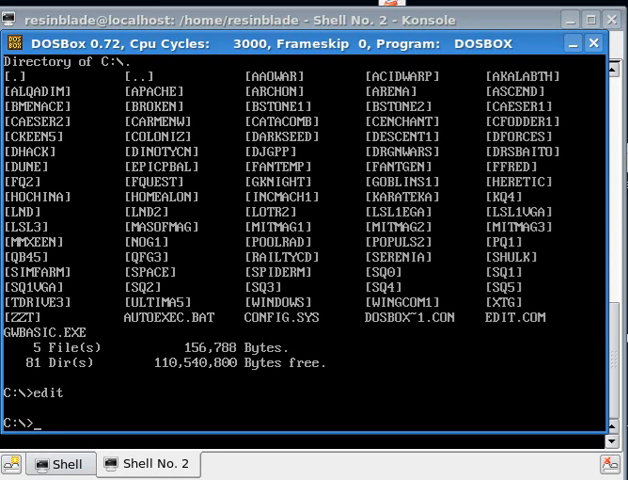
- Change into the dune folder on drive C to run the game
{"action": "type", "text": "cd dune"}
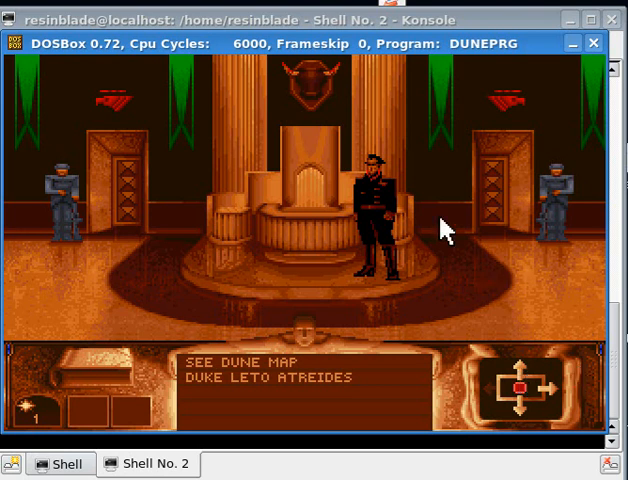
{"action": "mouse_move", "coordinate": [420, 216]}
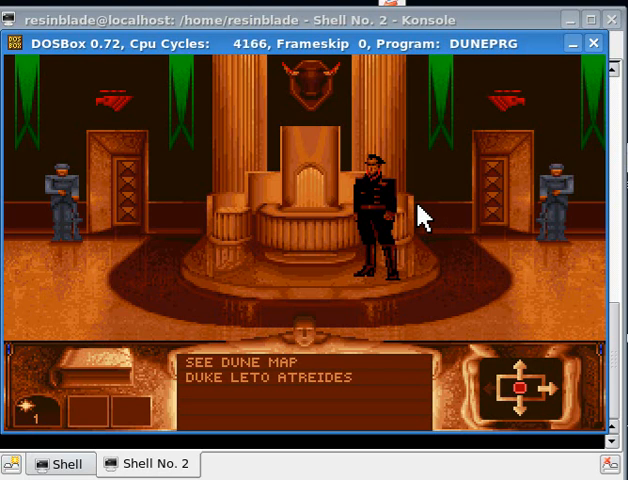
{"action": "mouse_move", "coordinate": [524, 376]}
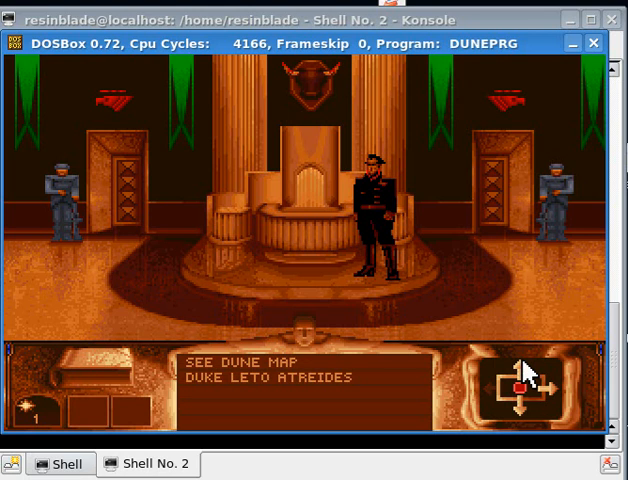
- Quit Dune via its EXIT GAME option and list drive C's contents with dir
{"action": "left_click", "coordinate": [536, 404]}
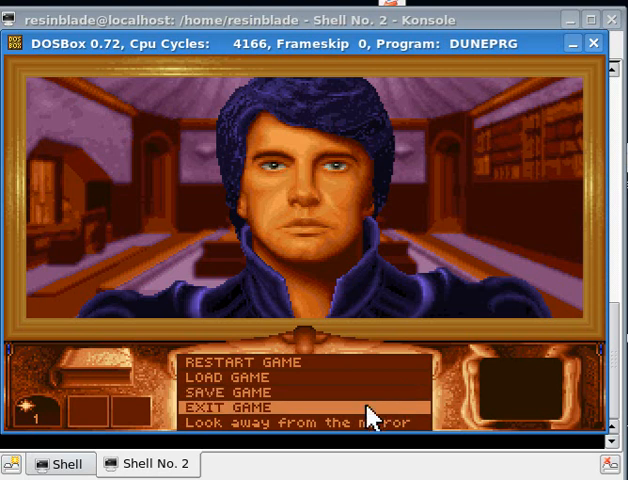
{"action": "left_click", "coordinate": [240, 410]}
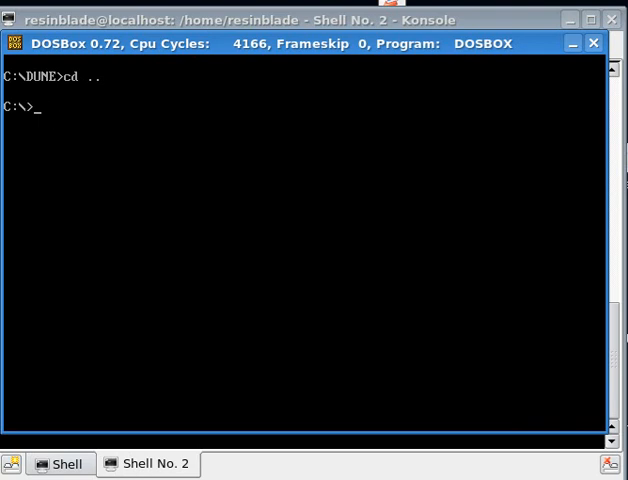
{"action": "type", "text": "dir"}
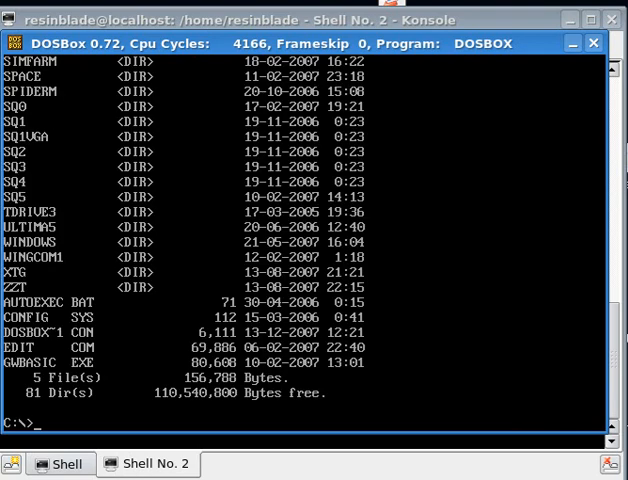